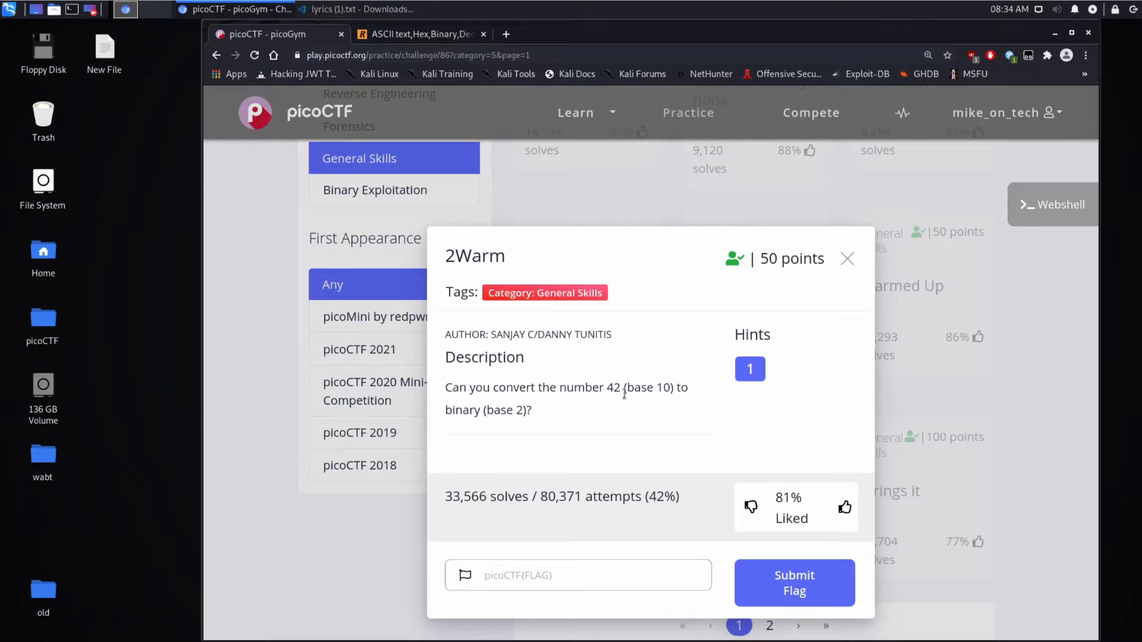
pyautogui.moveTo(497, 406)
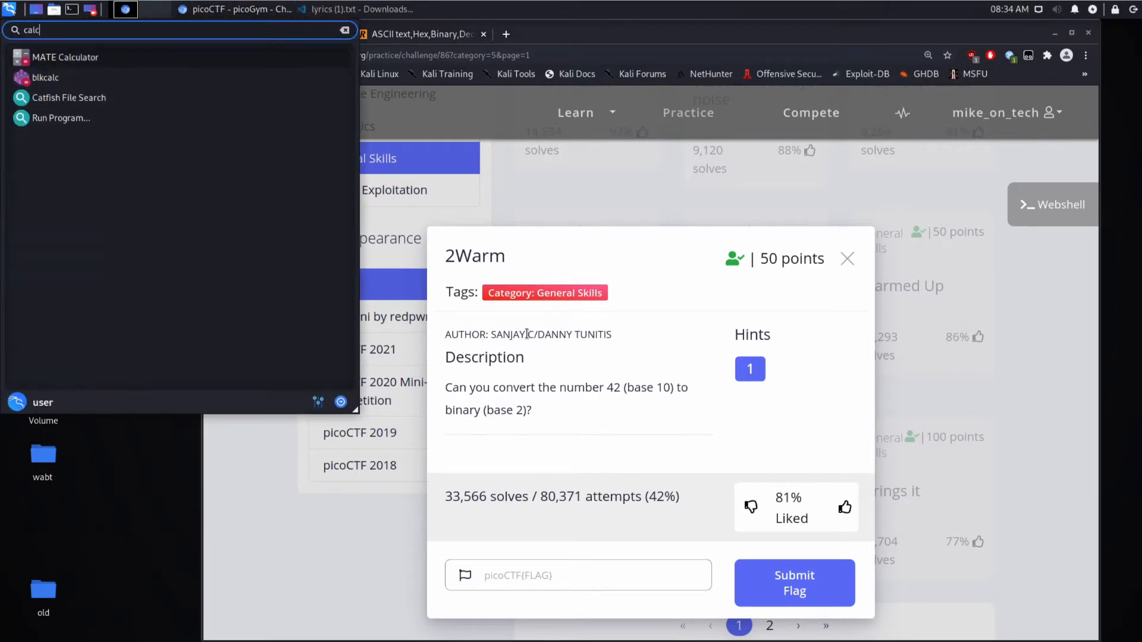
# Launch MATE Calculator, set Decimal input, and enter 42 to show binary 101010
pyautogui.click(65, 57)
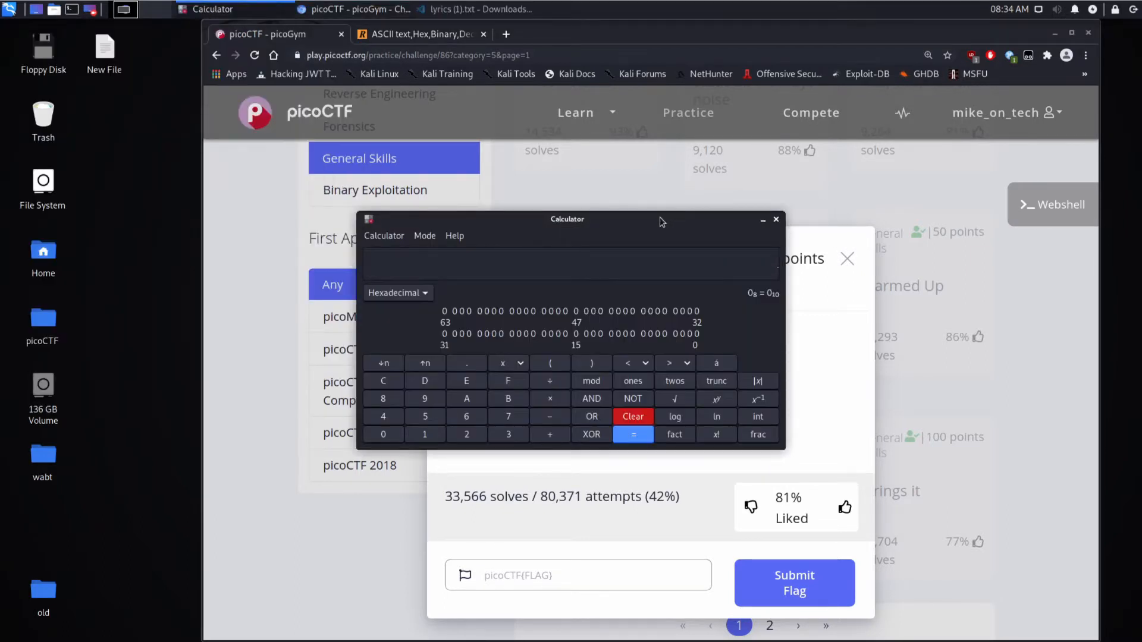
pyautogui.click(394, 292)
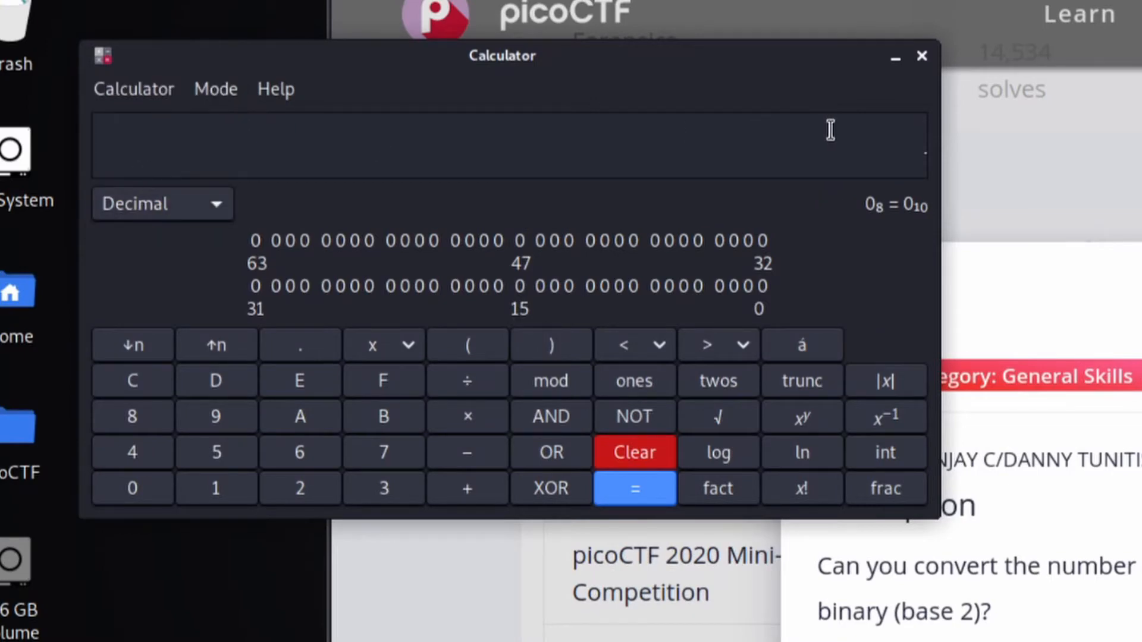
pyautogui.click(132, 452)
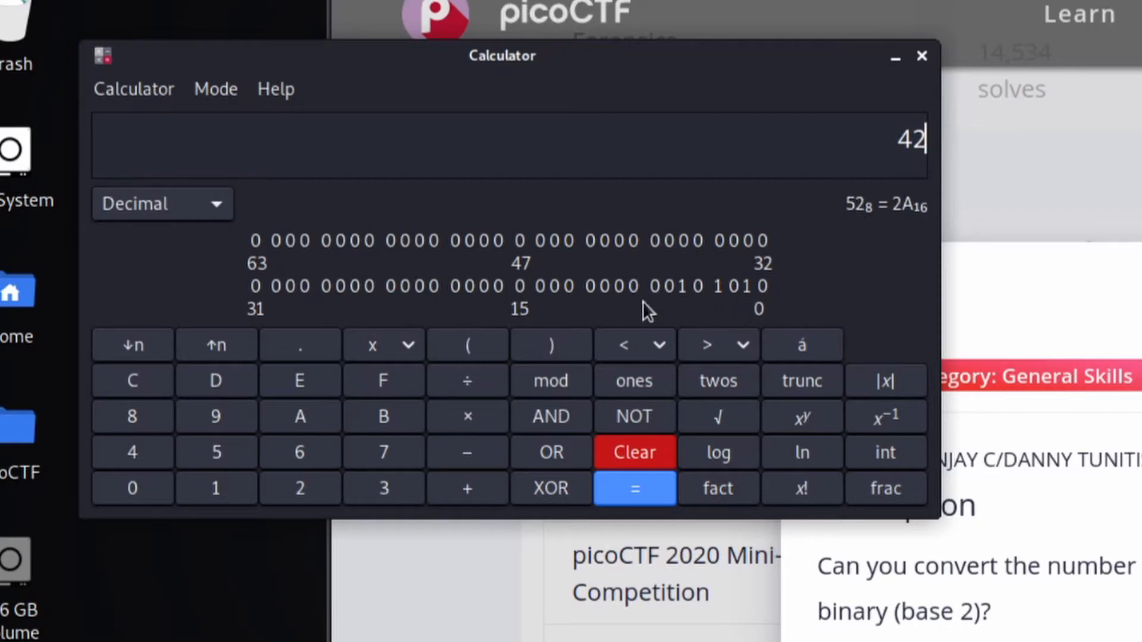
pyautogui.moveTo(712, 302)
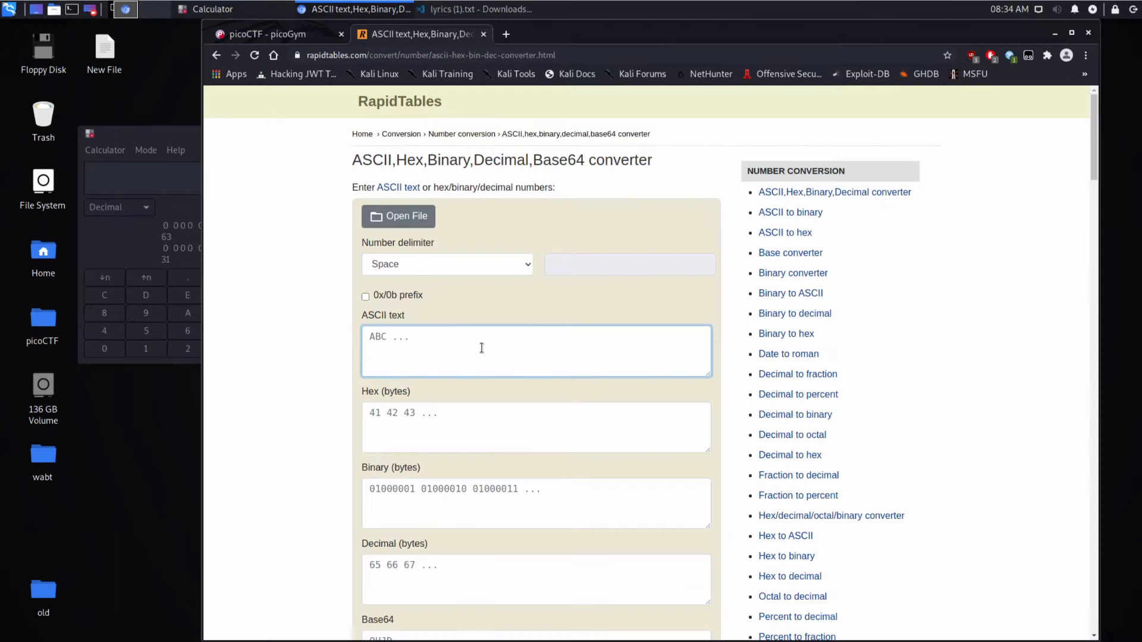
# Scroll through the RapidTables ASCII/Hex/Binary/Decimal/Base64 converter page
pyautogui.scroll(-3)
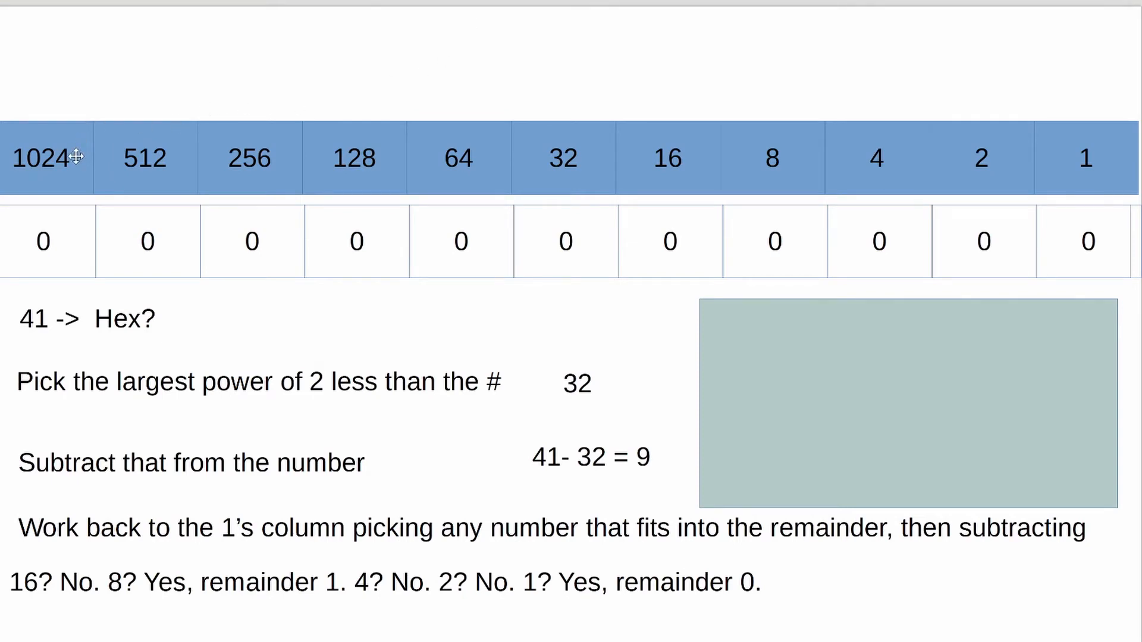
pyautogui.moveTo(1097, 166)
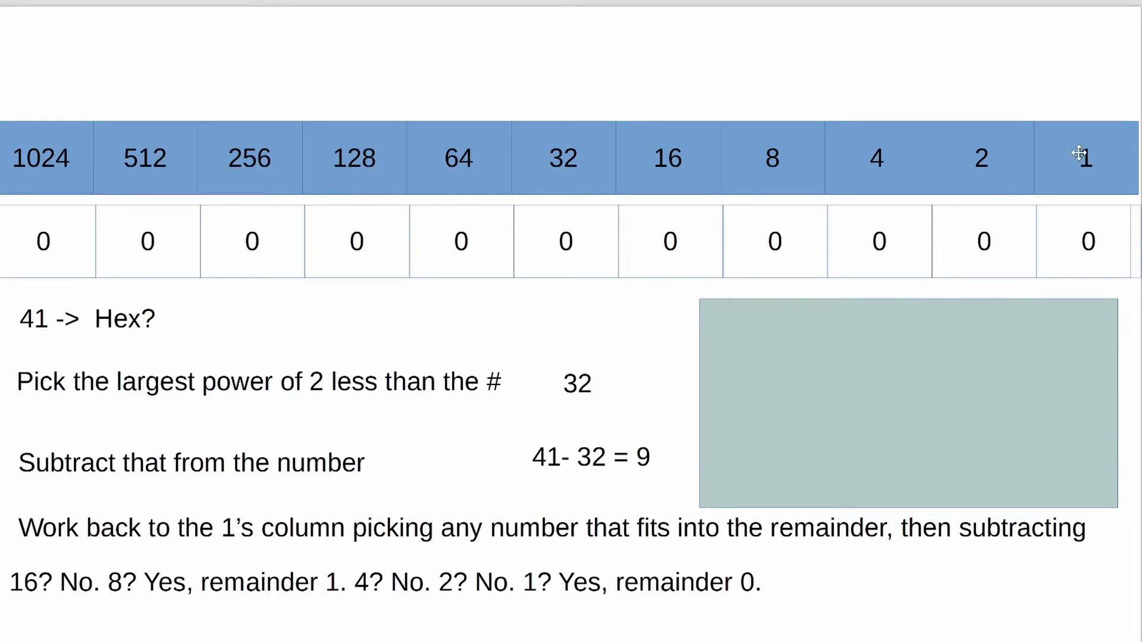
pyautogui.moveTo(982, 166)
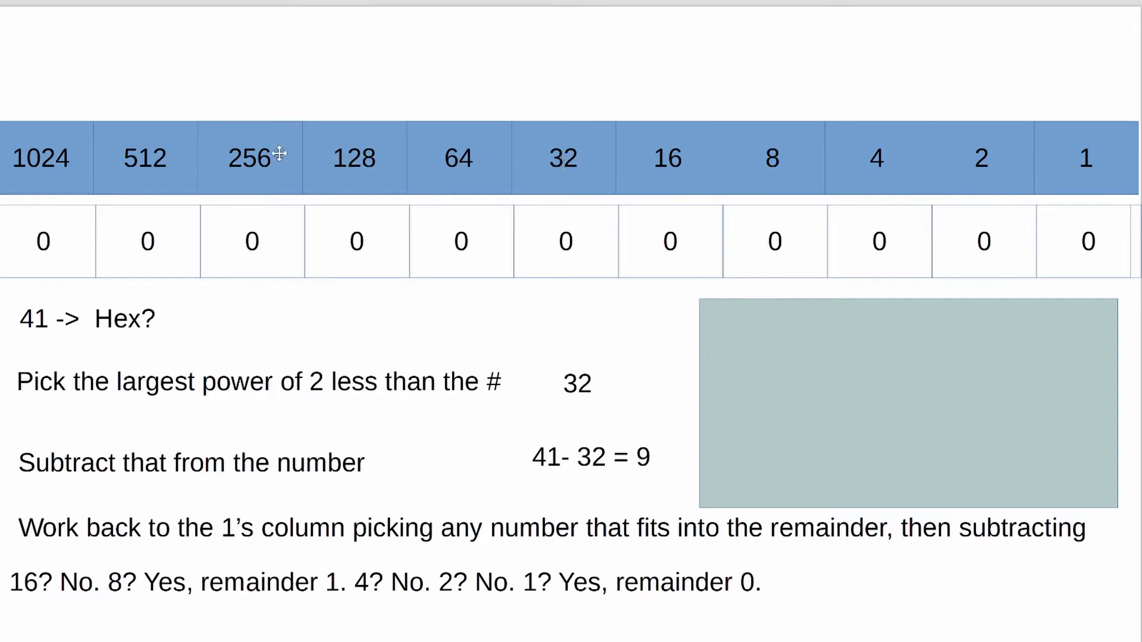
pyautogui.moveTo(215, 172)
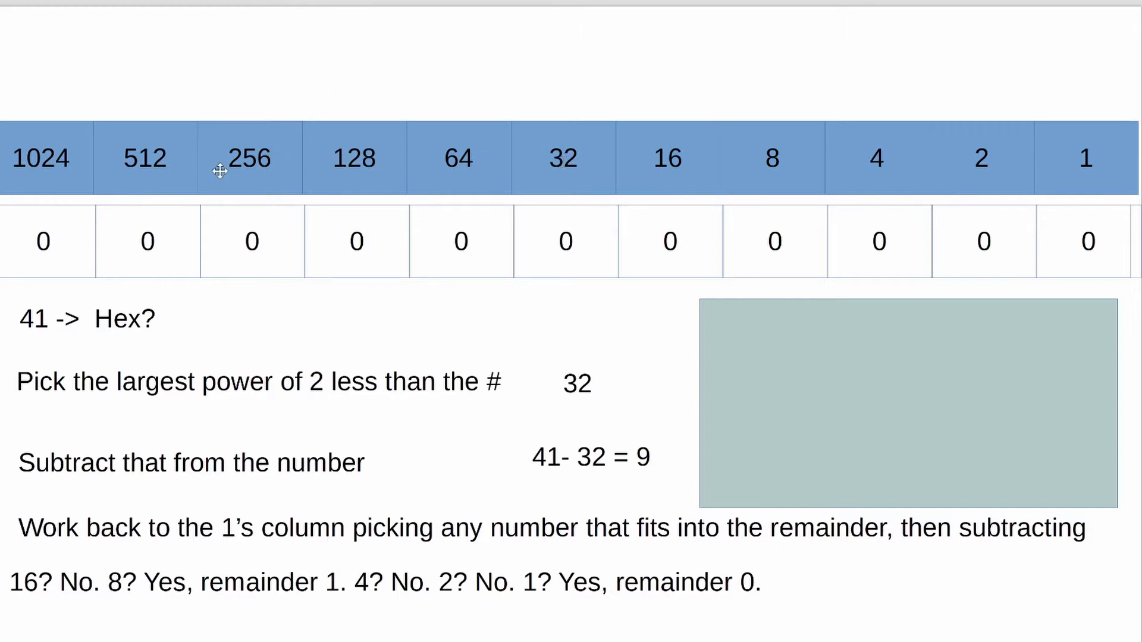
pyautogui.moveTo(197, 65)
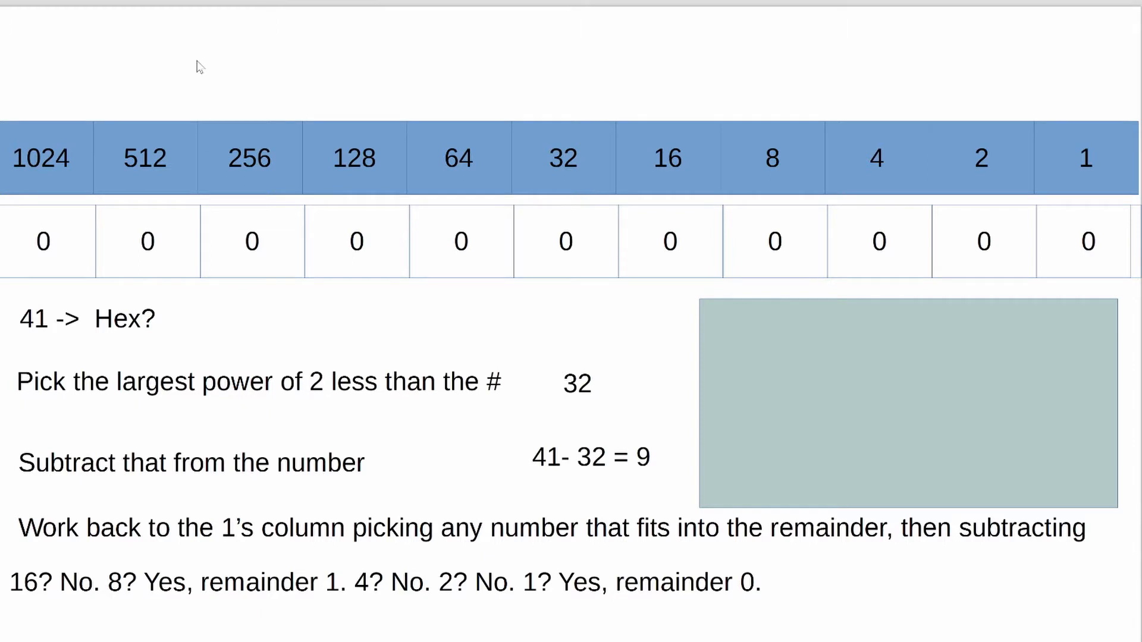
pyautogui.moveTo(271, 78)
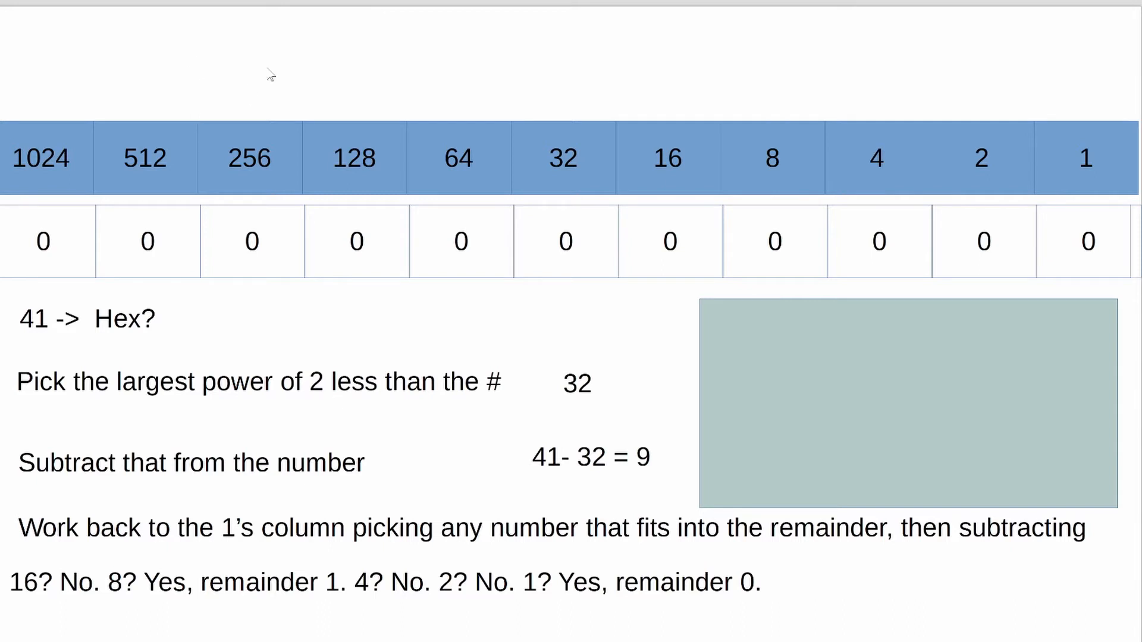
pyautogui.moveTo(1051, 263)
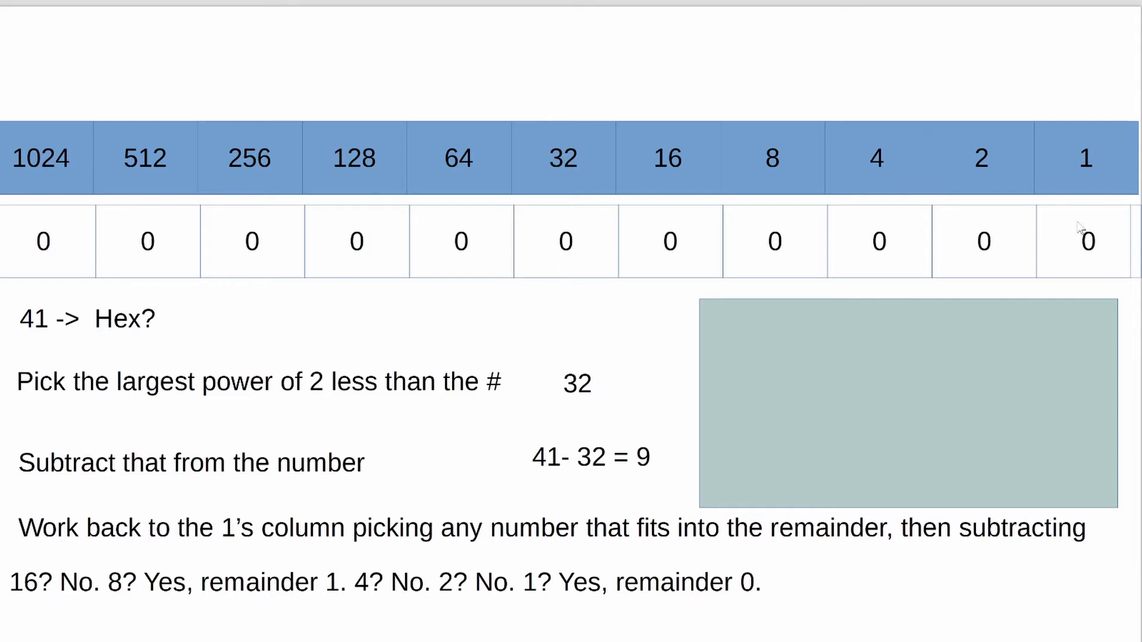
pyautogui.moveTo(1000, 164)
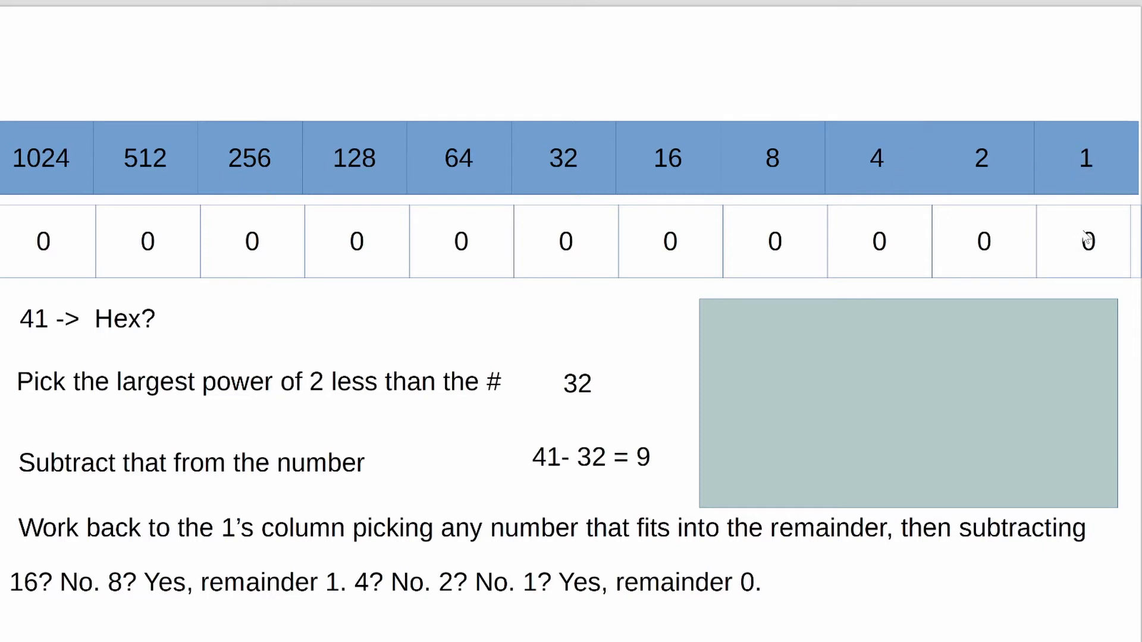
pyautogui.moveTo(1112, 249)
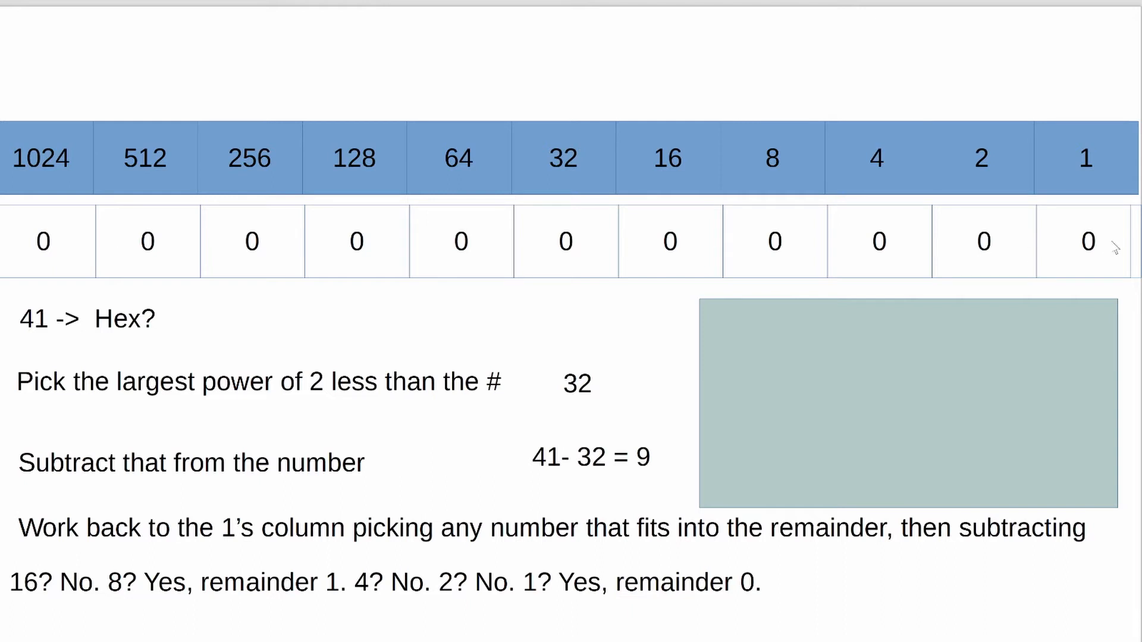
pyautogui.moveTo(1103, 247)
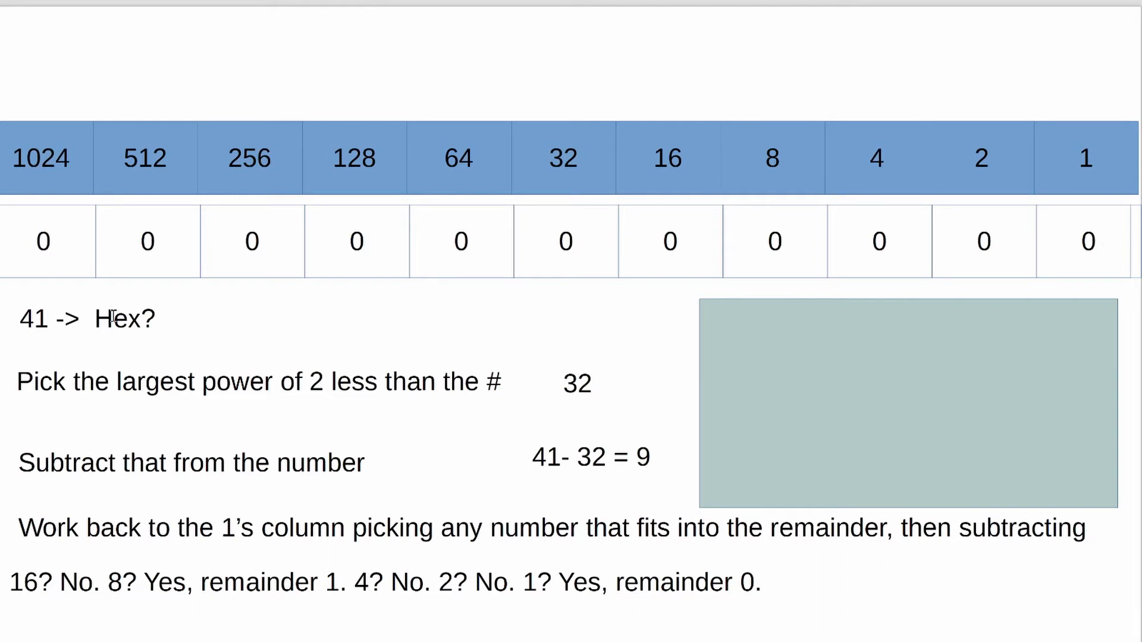
pyautogui.moveTo(28, 415)
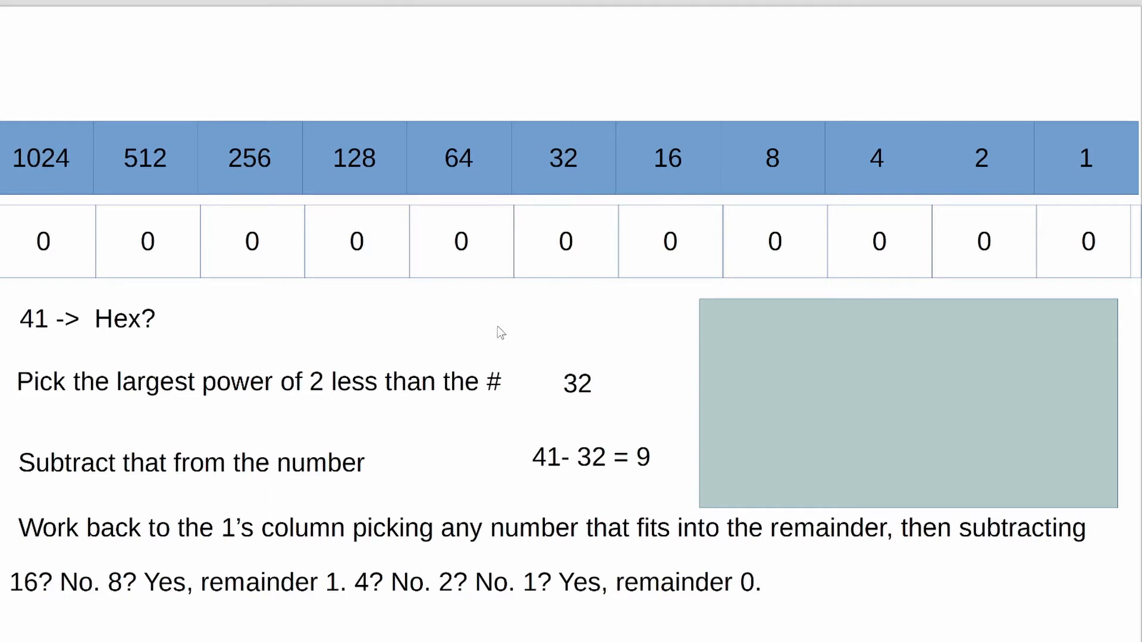
pyautogui.moveTo(189, 334)
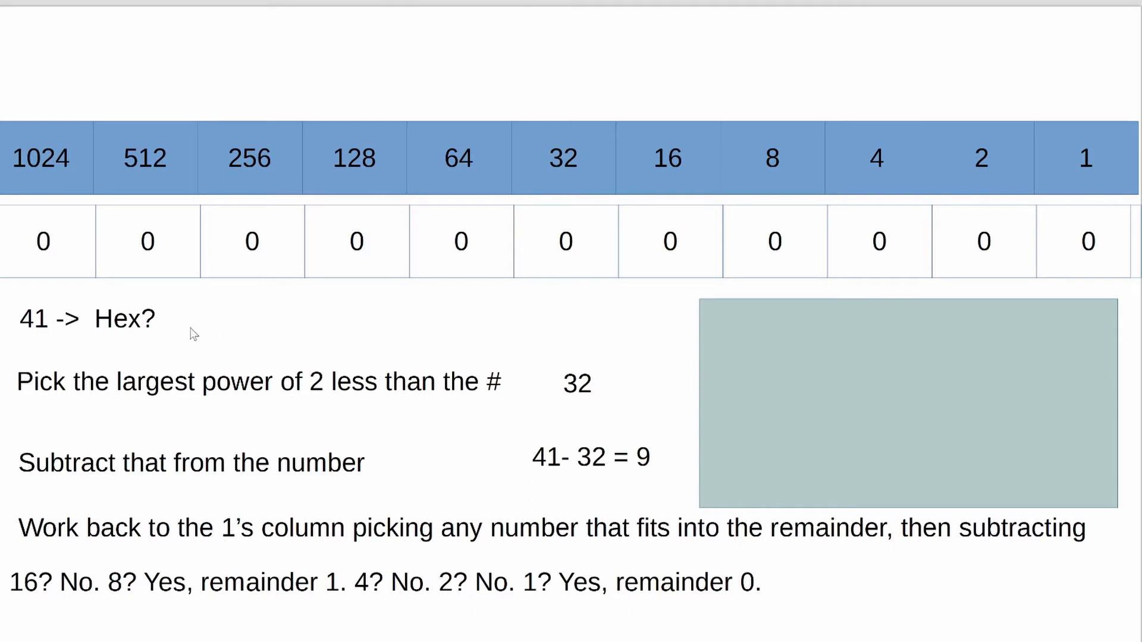
pyautogui.moveTo(526, 209)
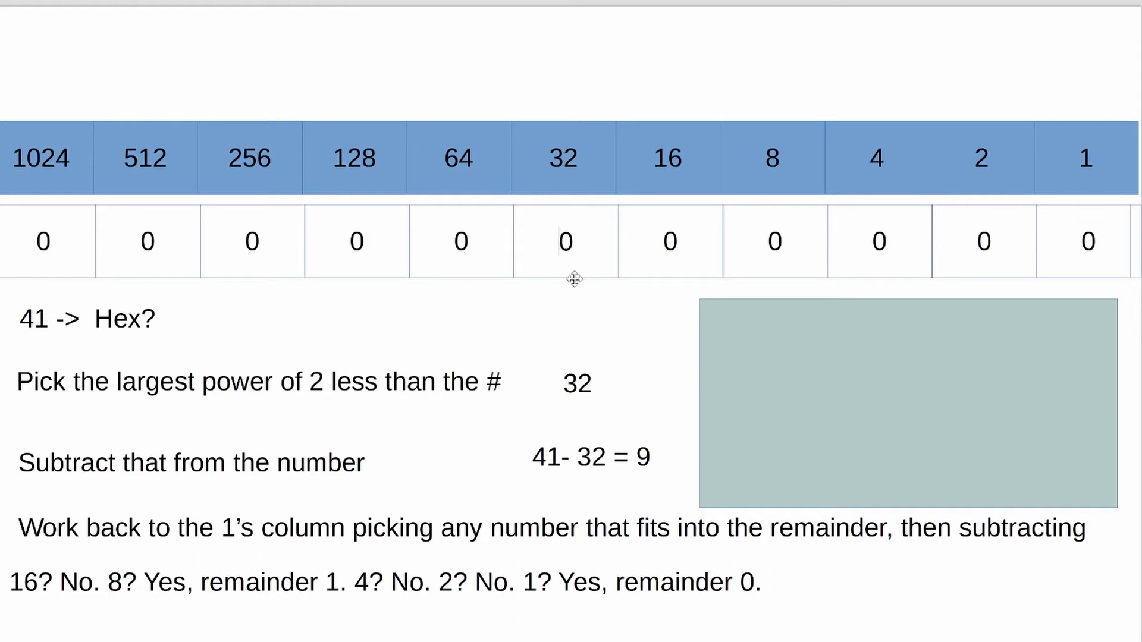
# Enter 1 in the cell under 8, so 32 and 8 both show 1
pyautogui.write('1')
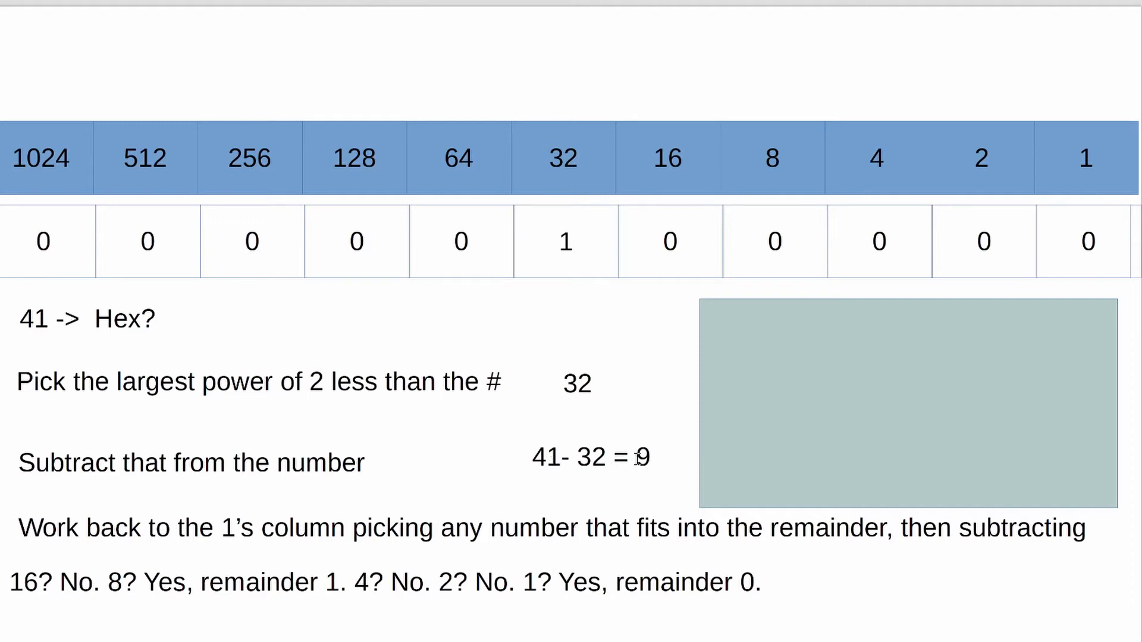
pyautogui.moveTo(702, 275)
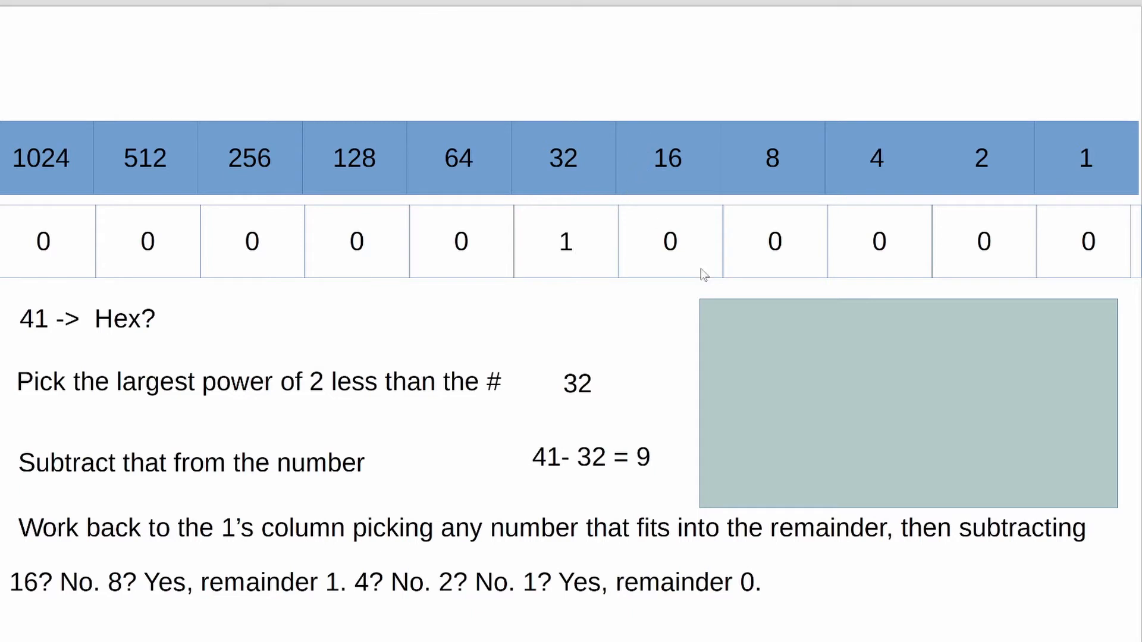
pyautogui.moveTo(1040, 233)
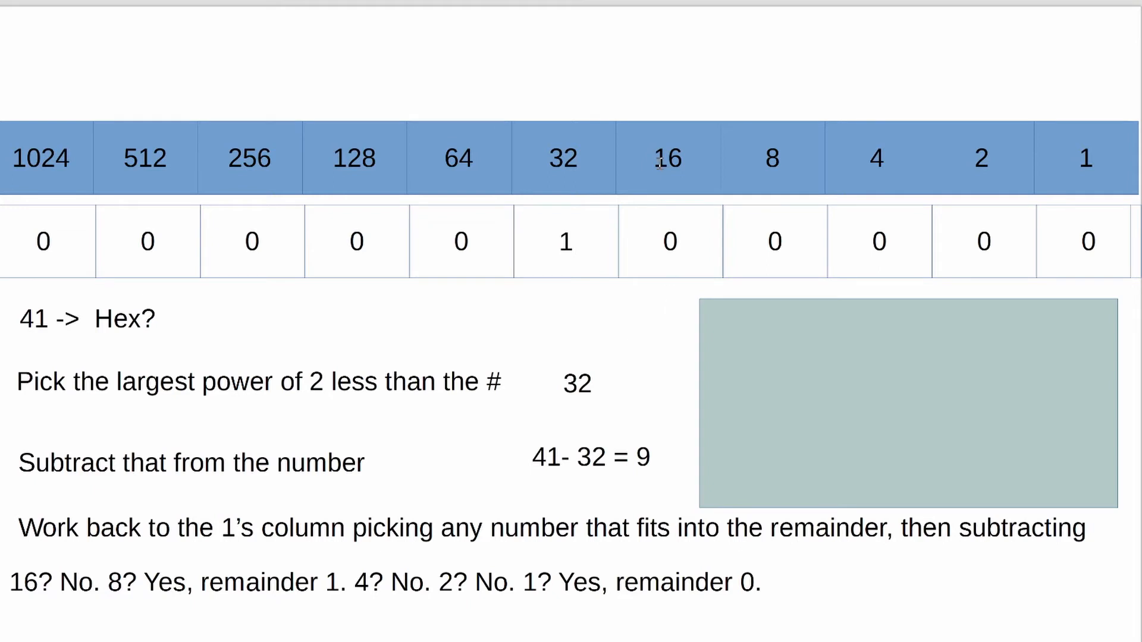
pyautogui.moveTo(643, 161)
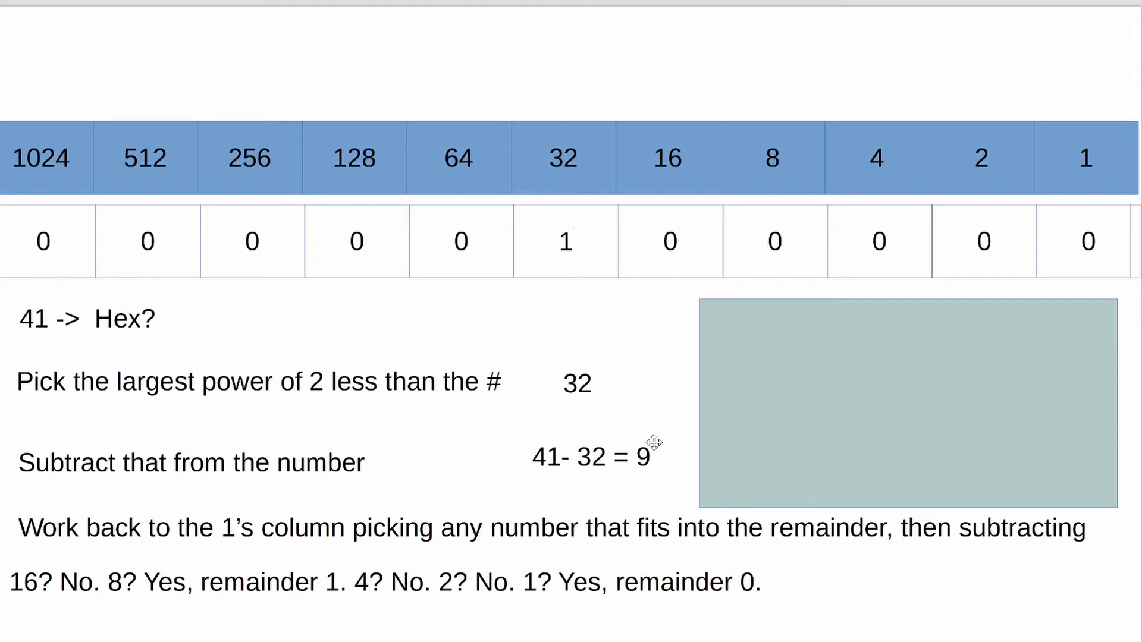
pyautogui.moveTo(780, 164)
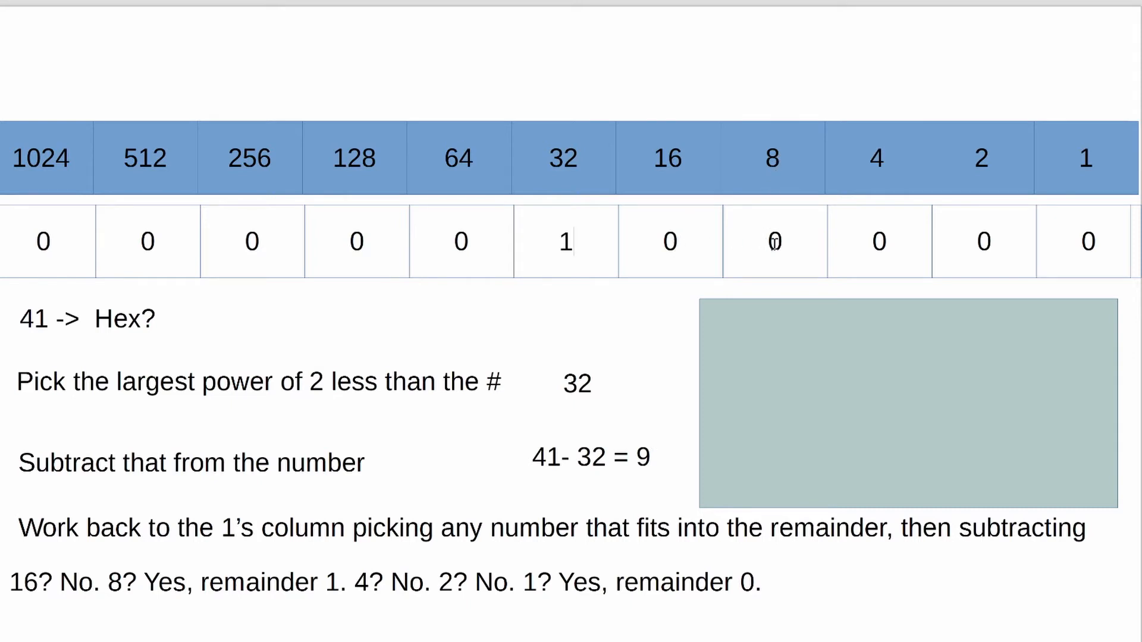
pyautogui.write('1')
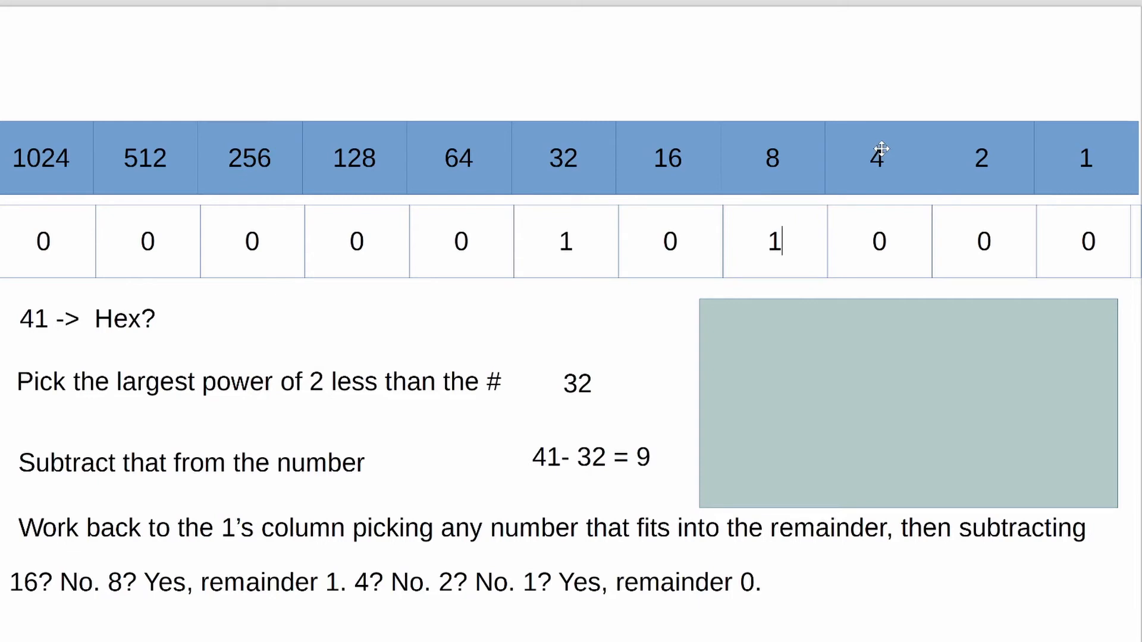
pyautogui.moveTo(888, 259)
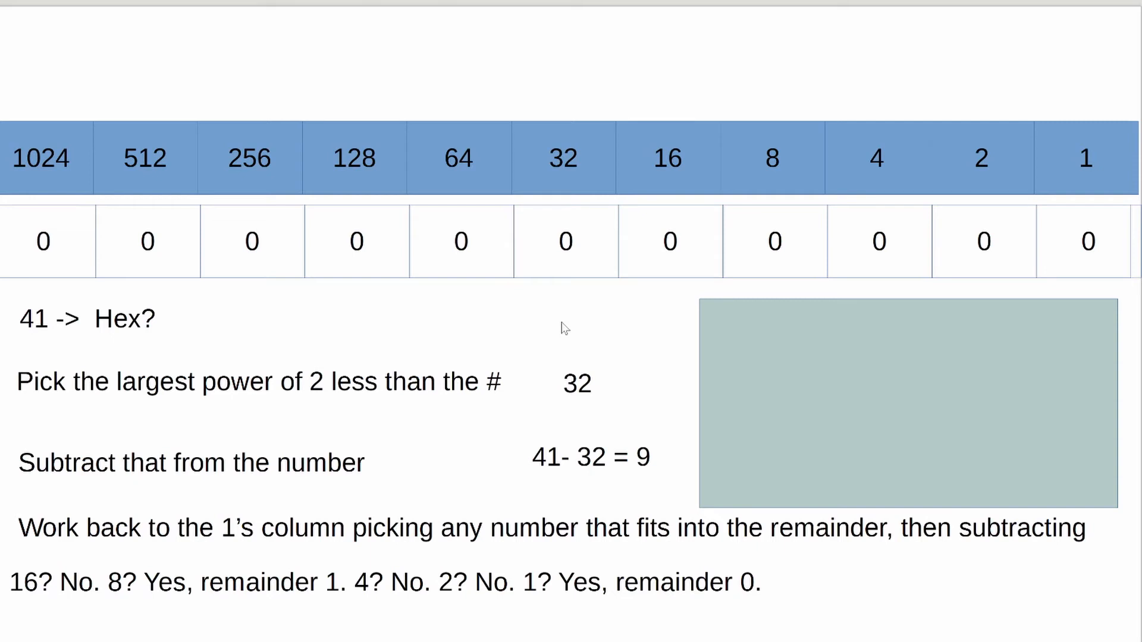
pyautogui.moveTo(464, 338)
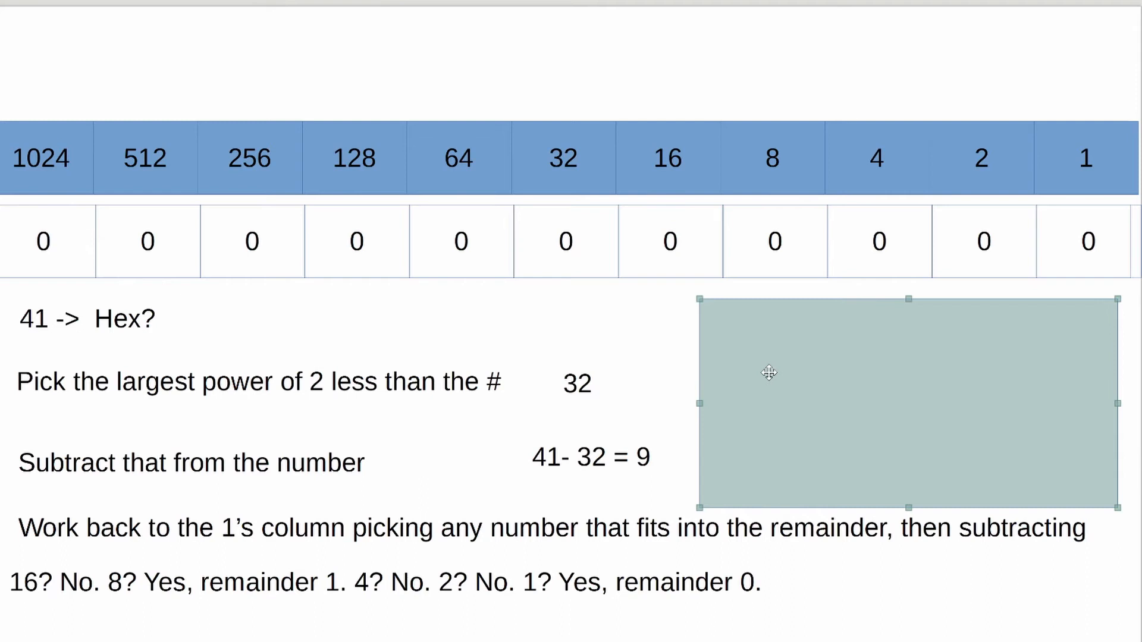
pyautogui.moveTo(769, 356)
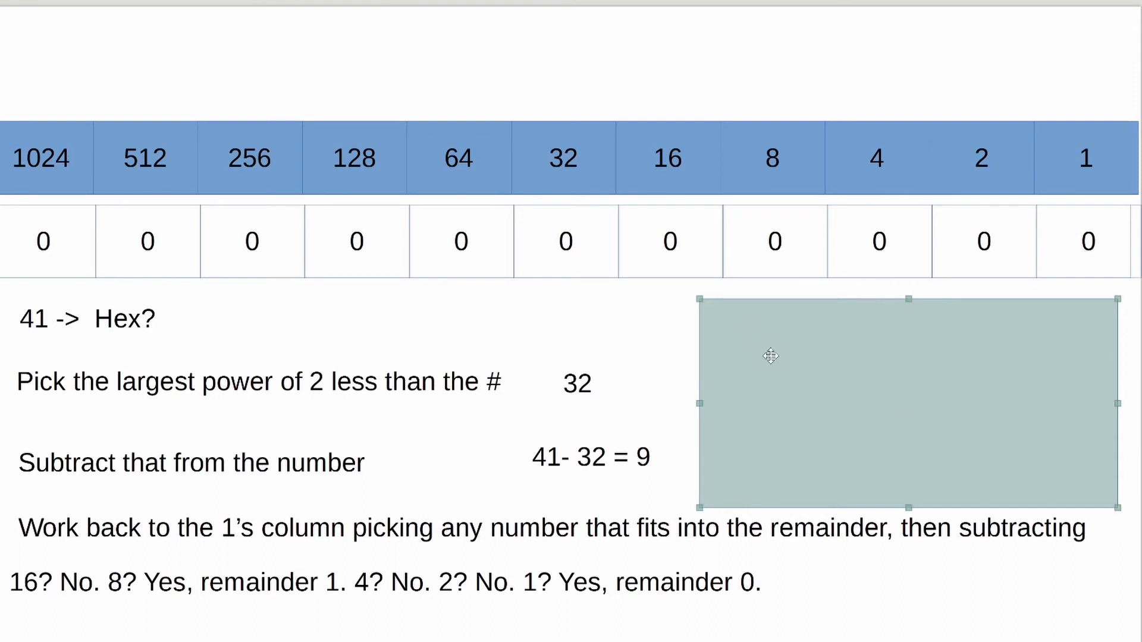
# Work through 67−64 in the grey box and mark 1s under 64 and 2
pyautogui.write('6')
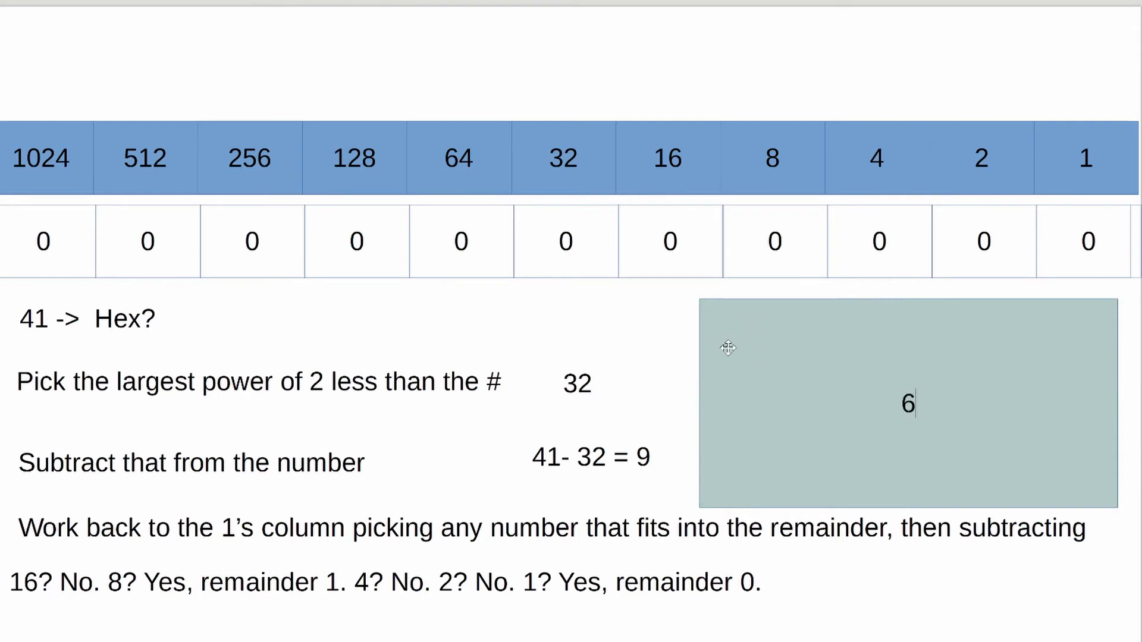
pyautogui.write('7-64')
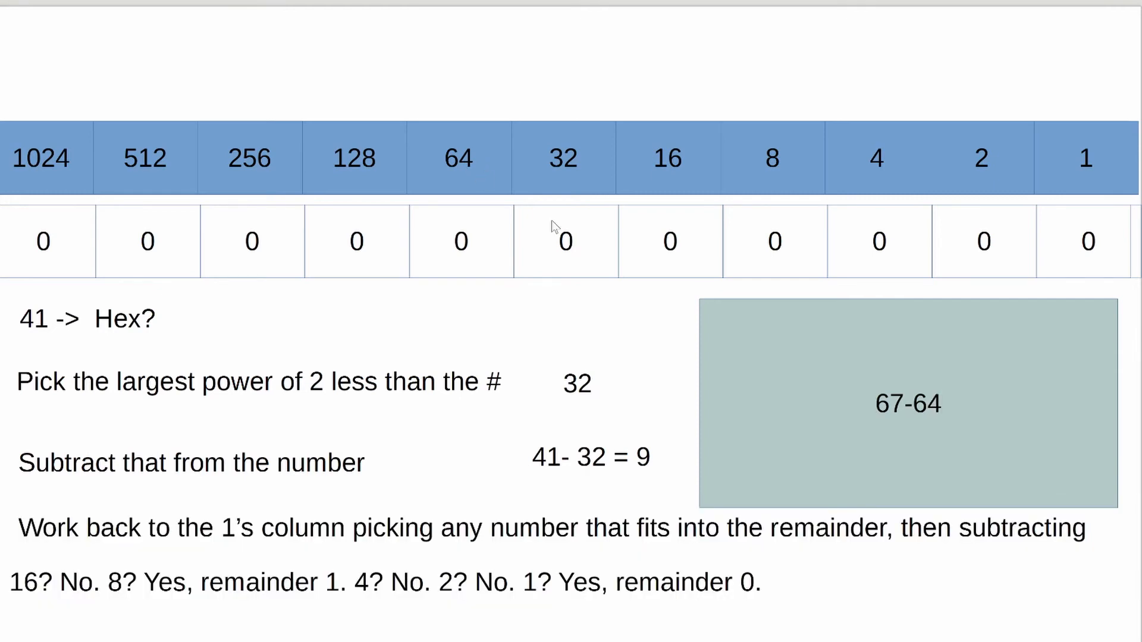
pyautogui.write('1')
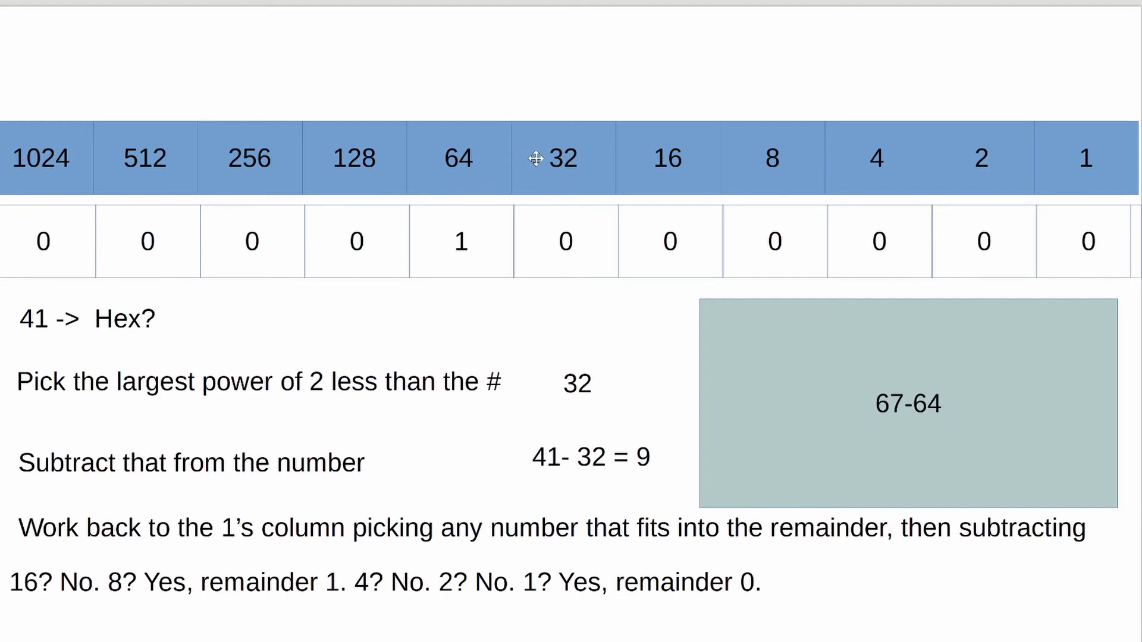
pyautogui.click(460, 241)
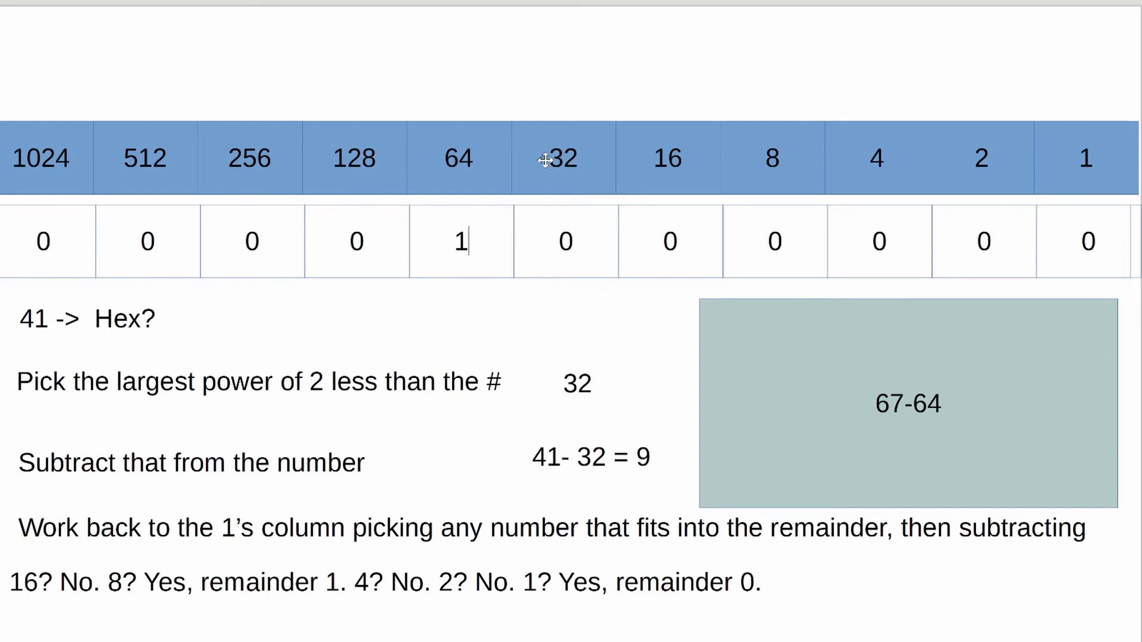
pyautogui.moveTo(660, 156)
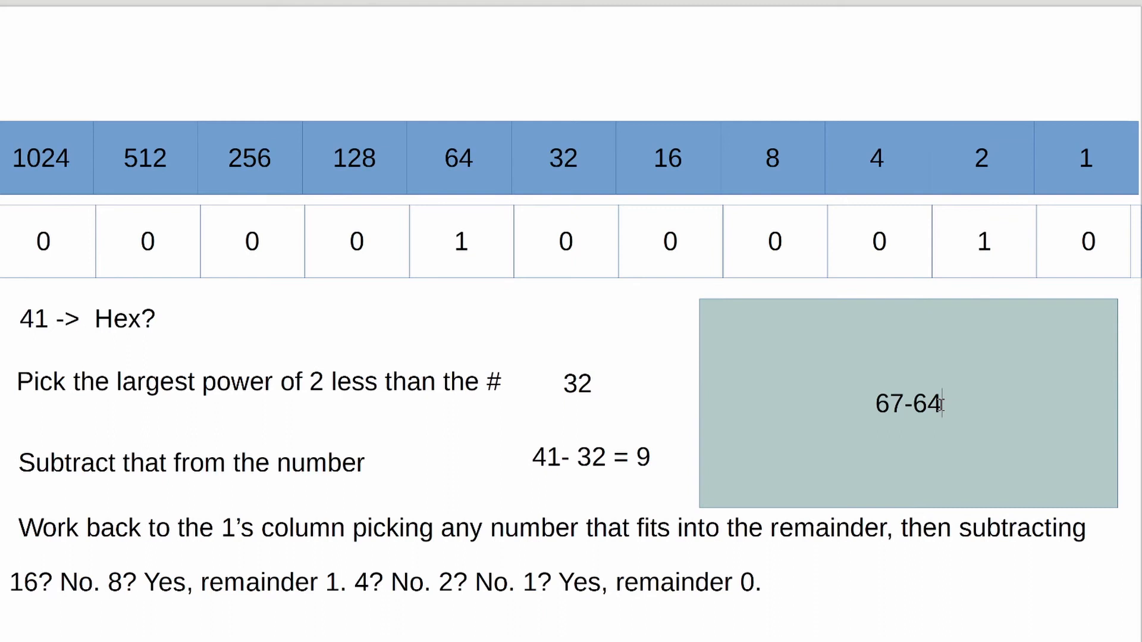
pyautogui.write('-2')
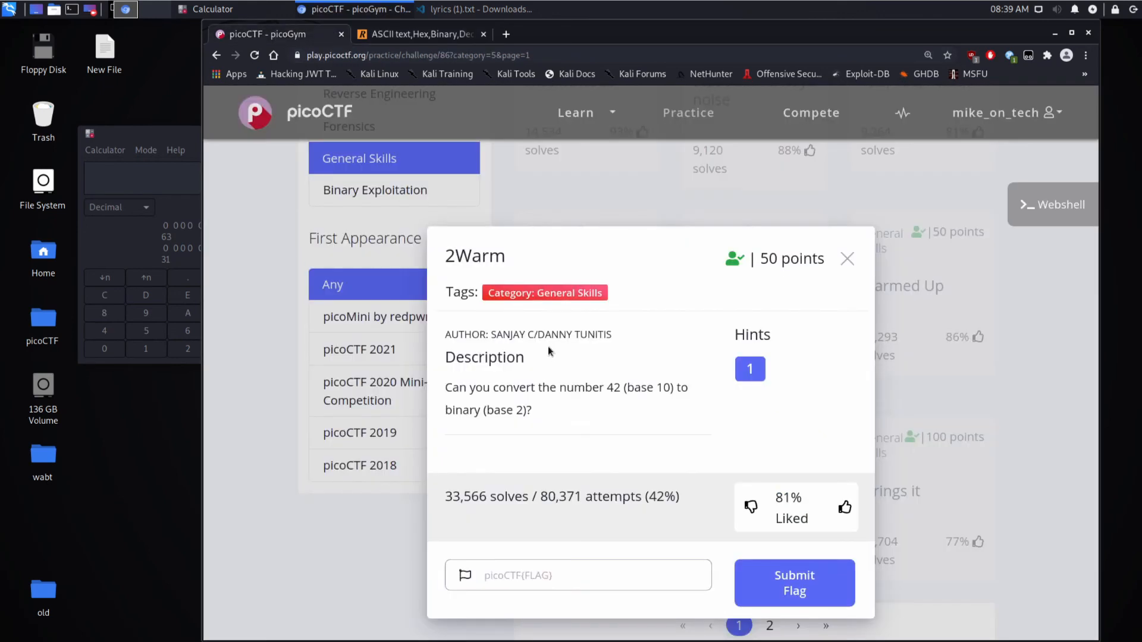
# Submit picoCTF{101010}, with leading zeros removed, as the 2Warm flag
pyautogui.write('picoCTF{00101010')
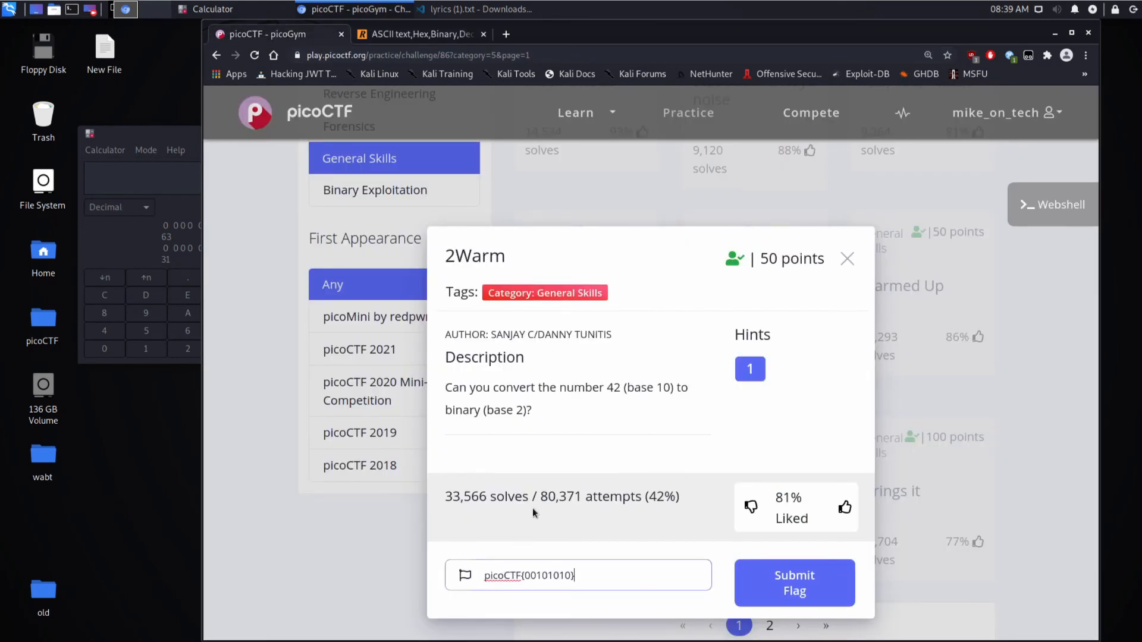
pyautogui.click(794, 583)
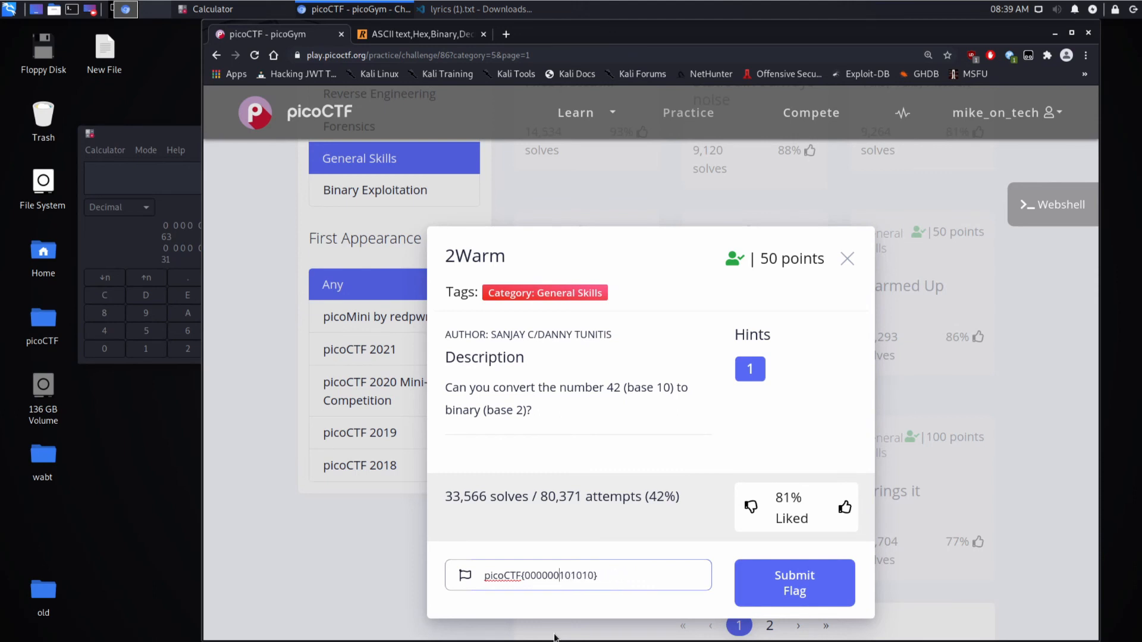
pyautogui.press('Backspace')
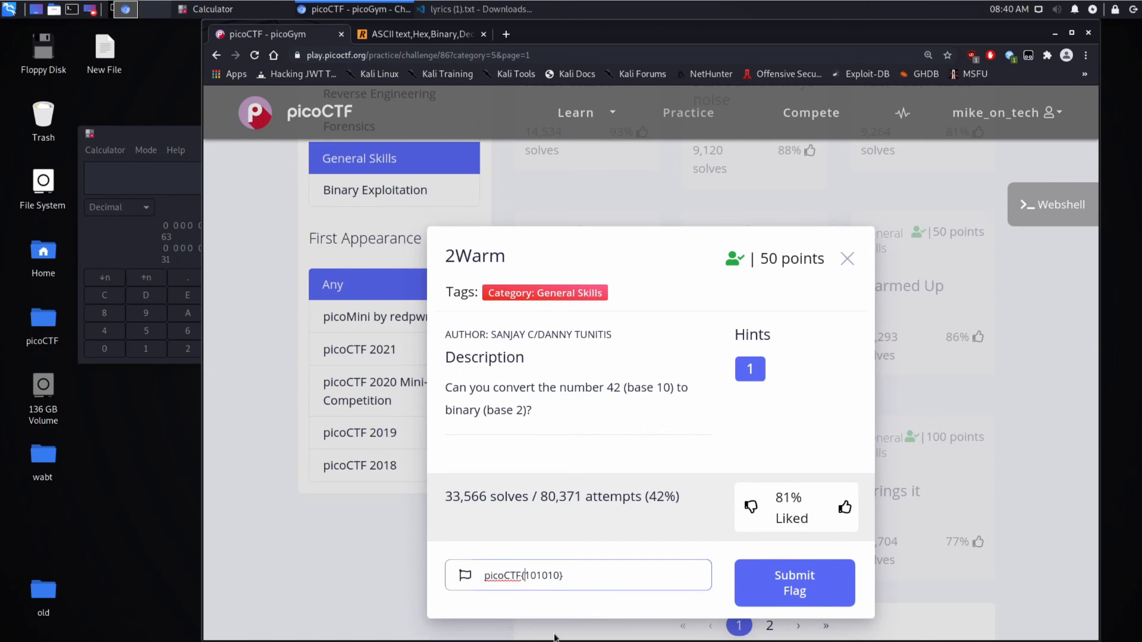
pyautogui.click(795, 583)
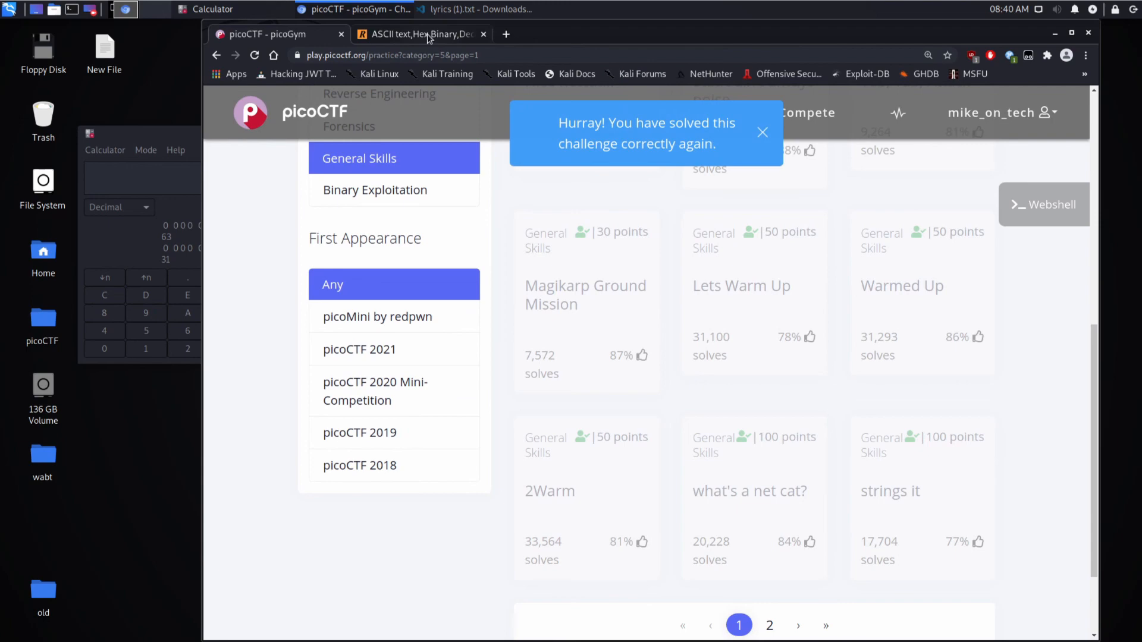
pyautogui.click(420, 34)
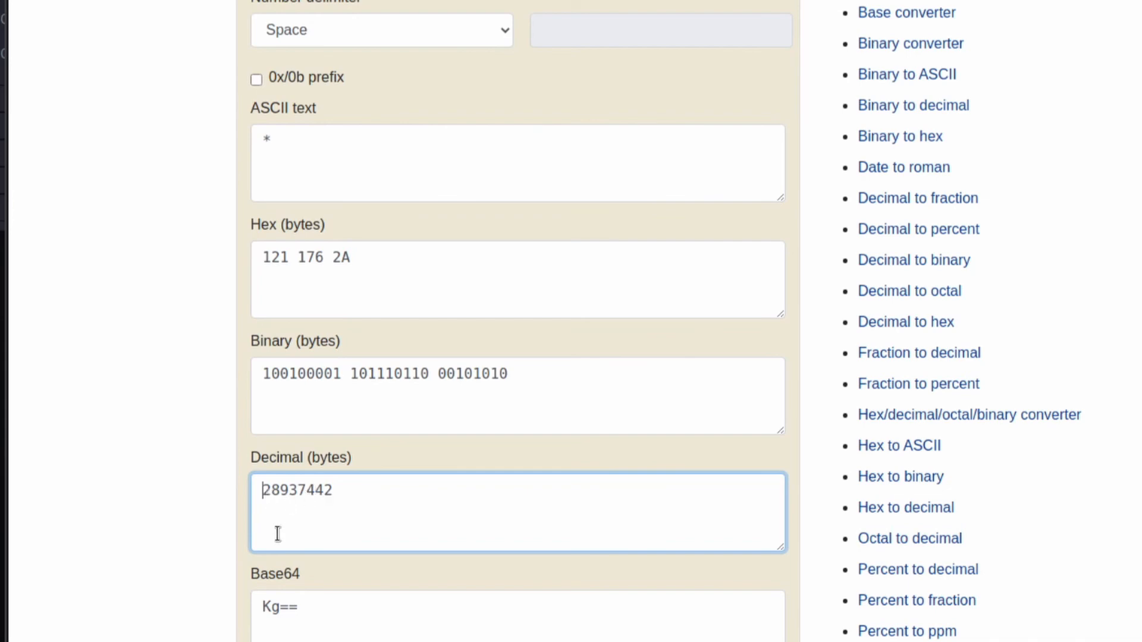
# Prefix the RapidTables decimal value with zeros and select them, showing extra zero bytes
pyautogui.write('000000000')
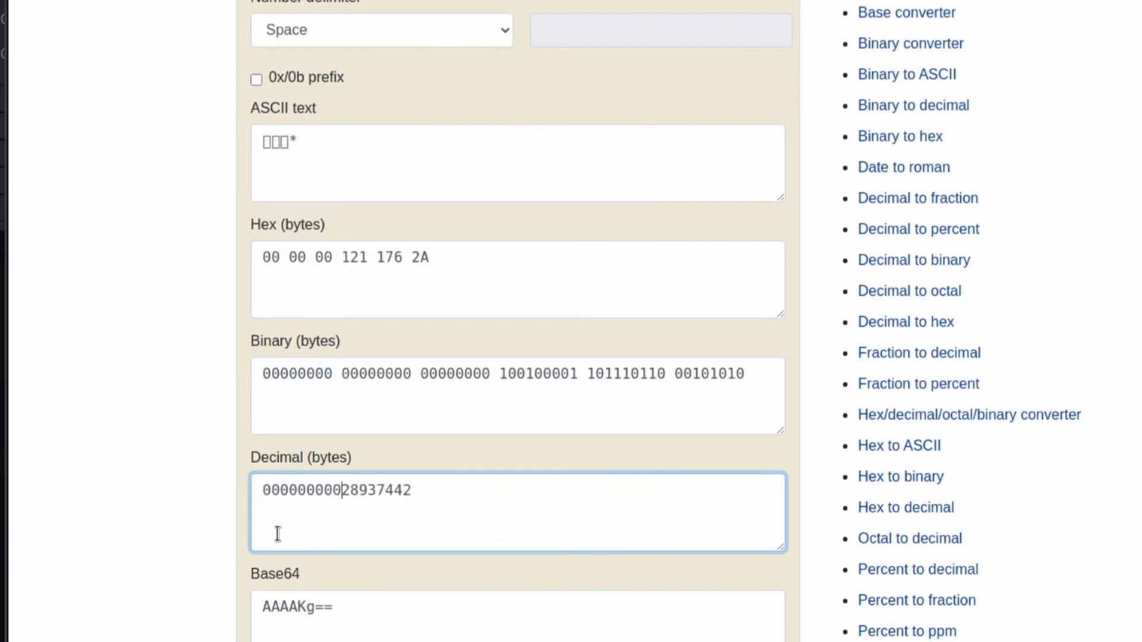
pyautogui.write('0000000000000')
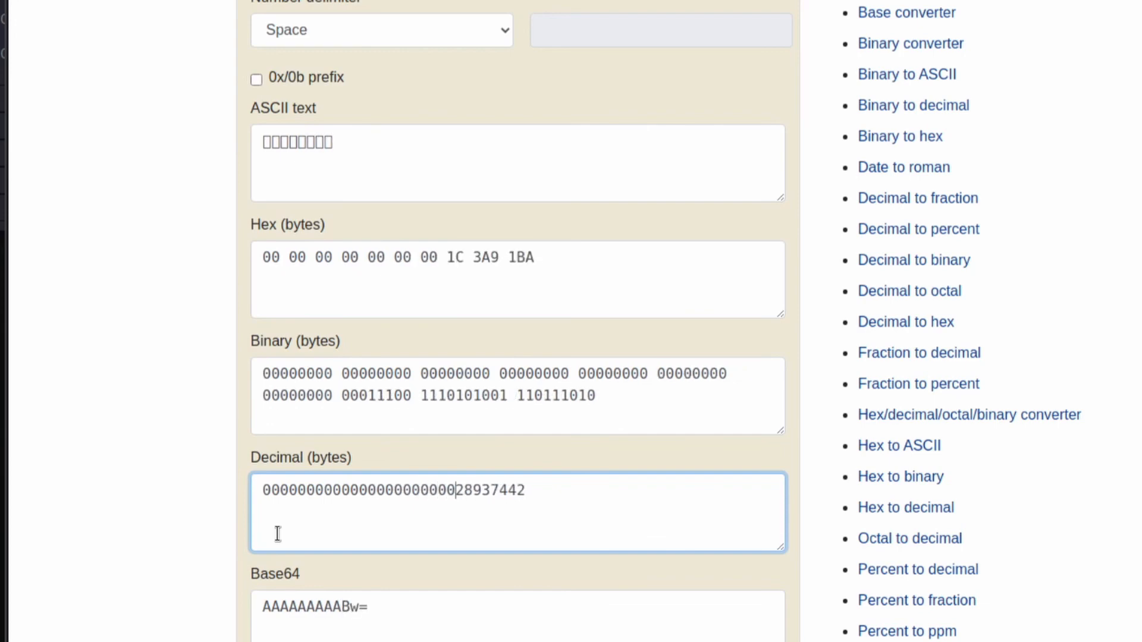
pyautogui.doubleClick(483, 490)
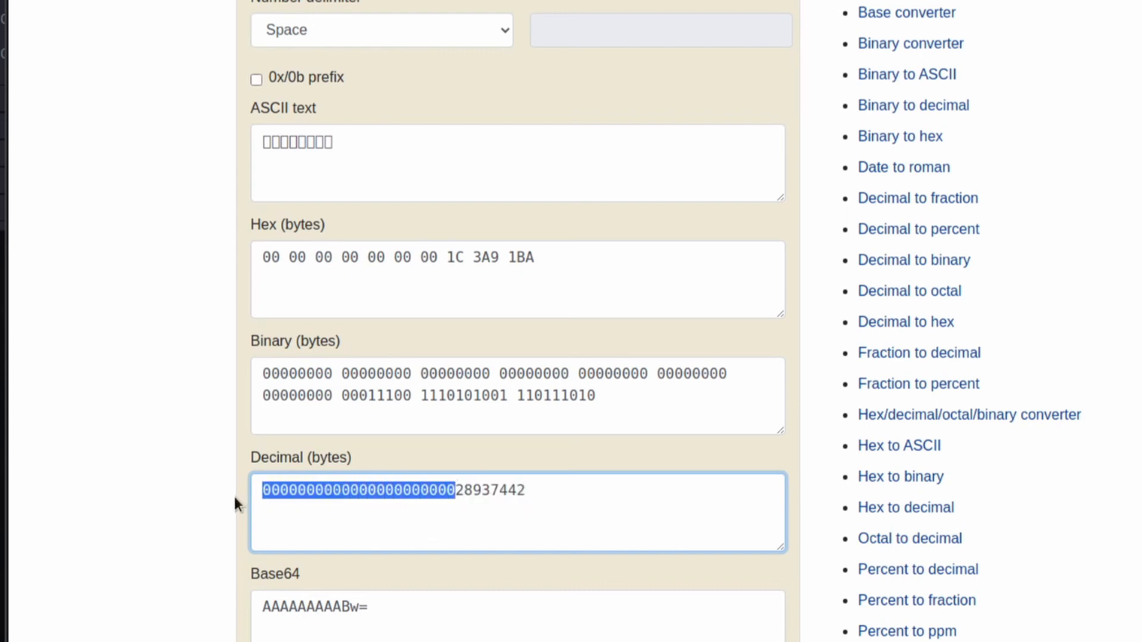
pyautogui.moveTo(388, 191)
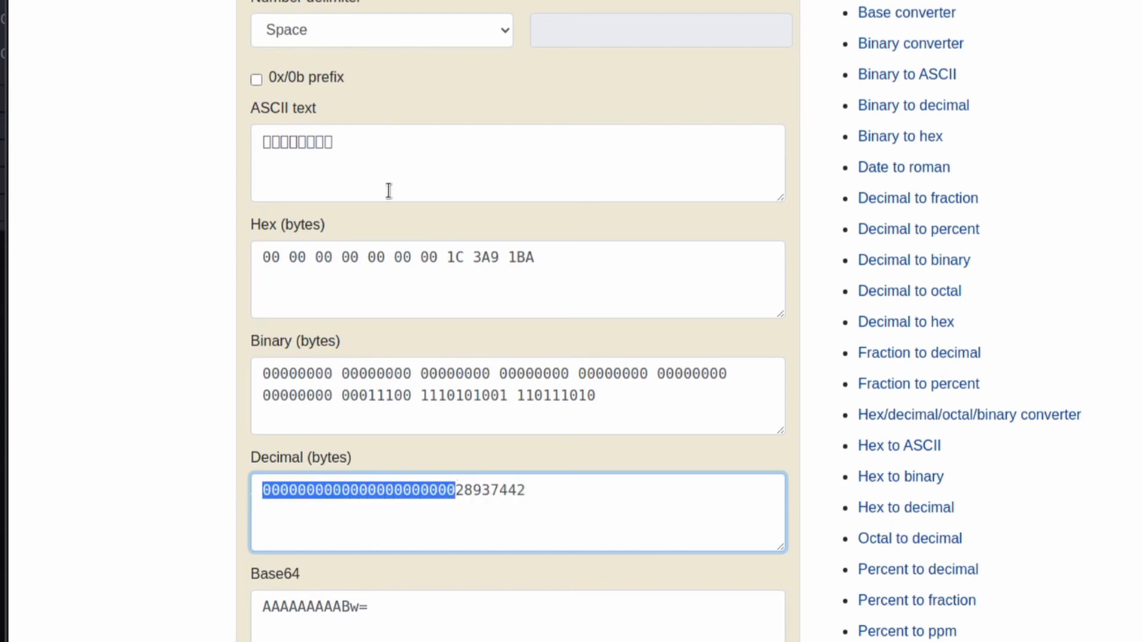